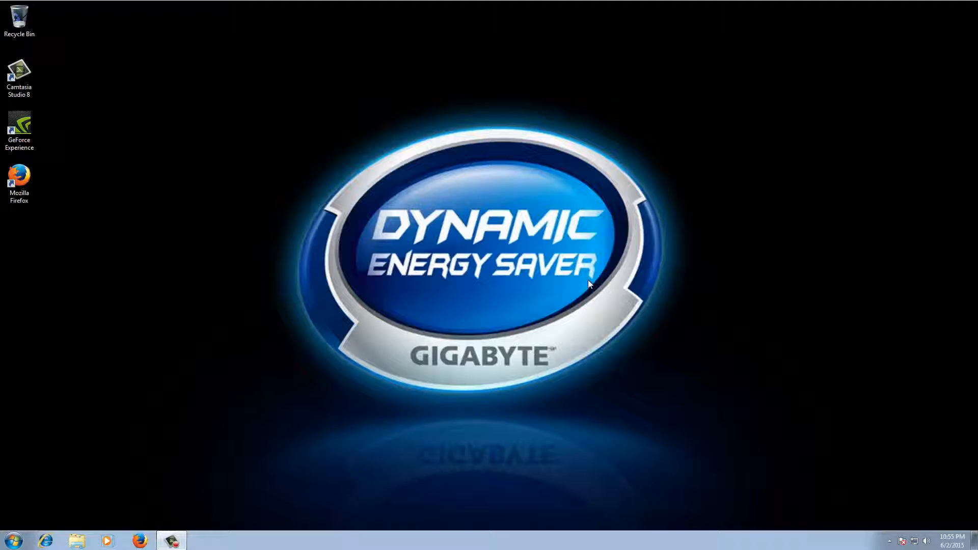
Launch Mozilla Firefox from the Start menu.
{"action": "left_click", "coordinate": [14, 540]}
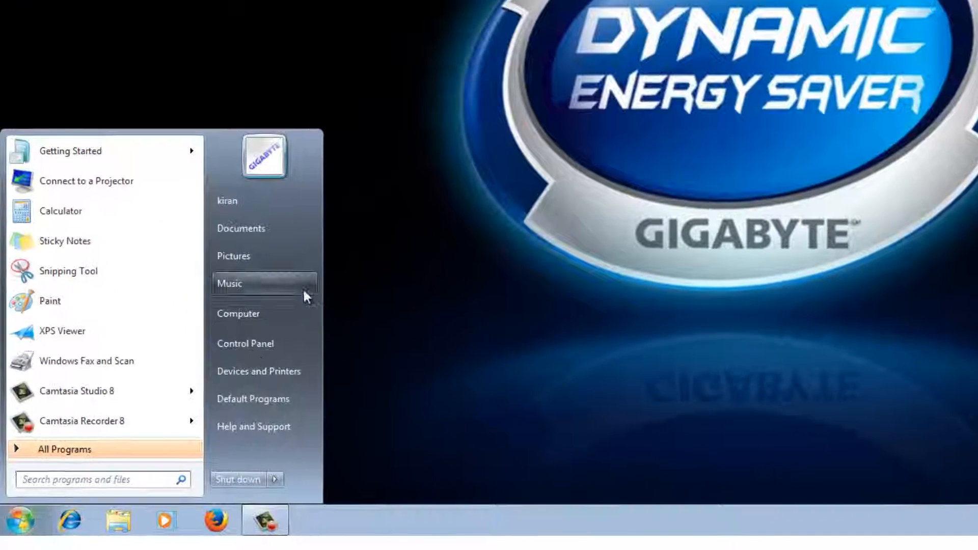
{"action": "left_click", "coordinate": [215, 519]}
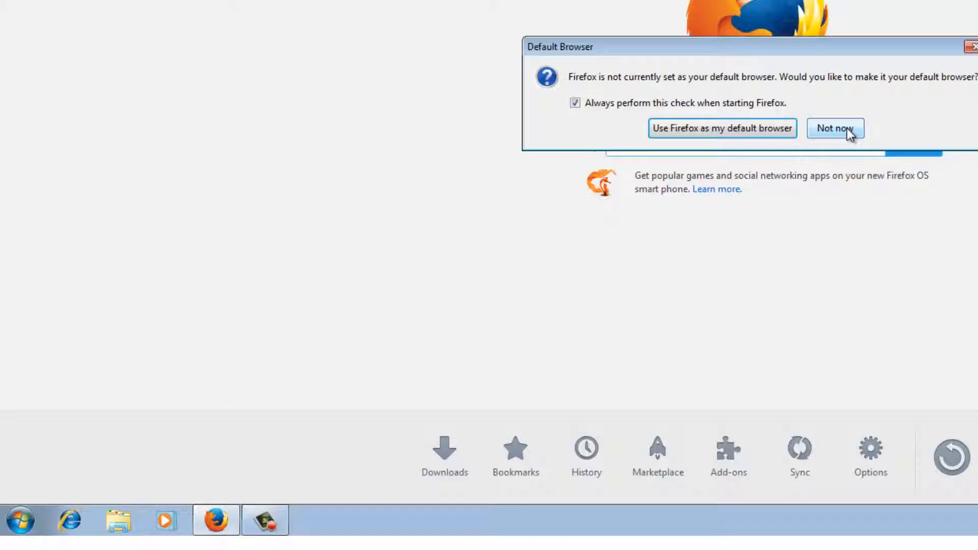
Decline the default-browser prompt and search 'google chrome latest version download', opening Google's Chrome page.
{"action": "left_click", "coordinate": [835, 128]}
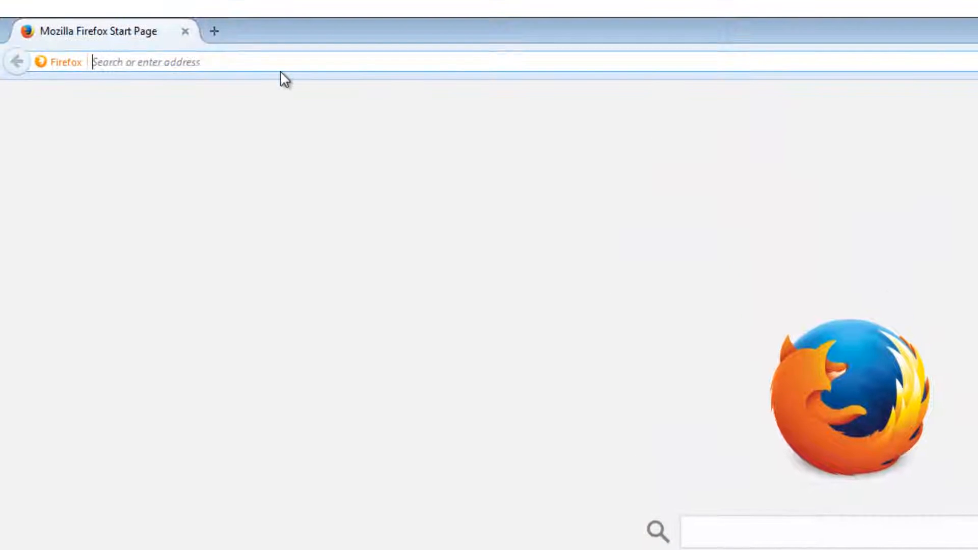
{"action": "type", "text": "google chrome latest version download"}
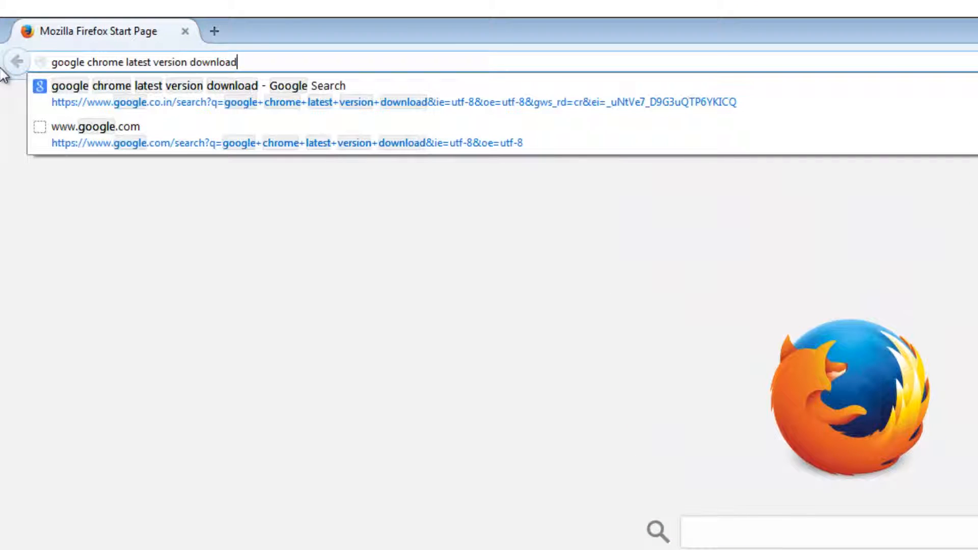
{"action": "key", "text": "Return"}
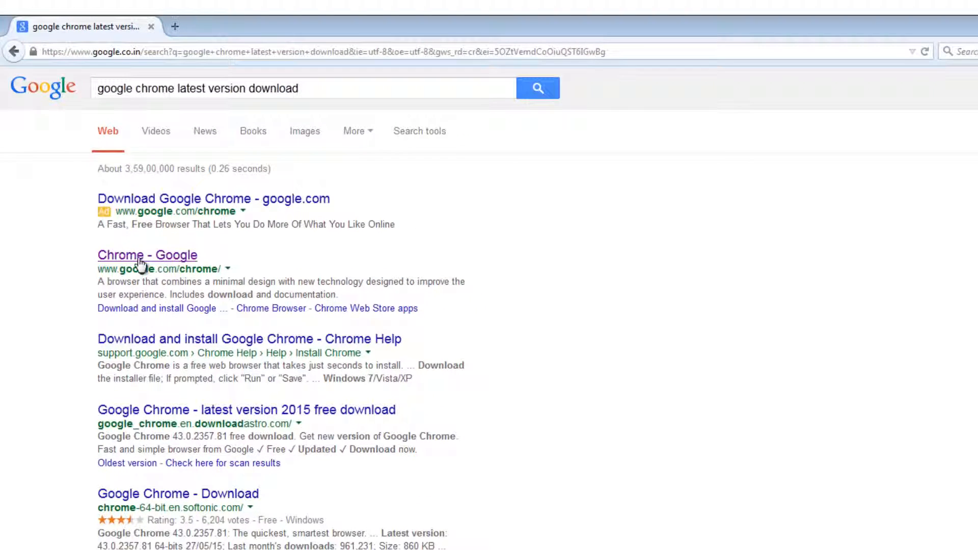
{"action": "left_click", "coordinate": [147, 254]}
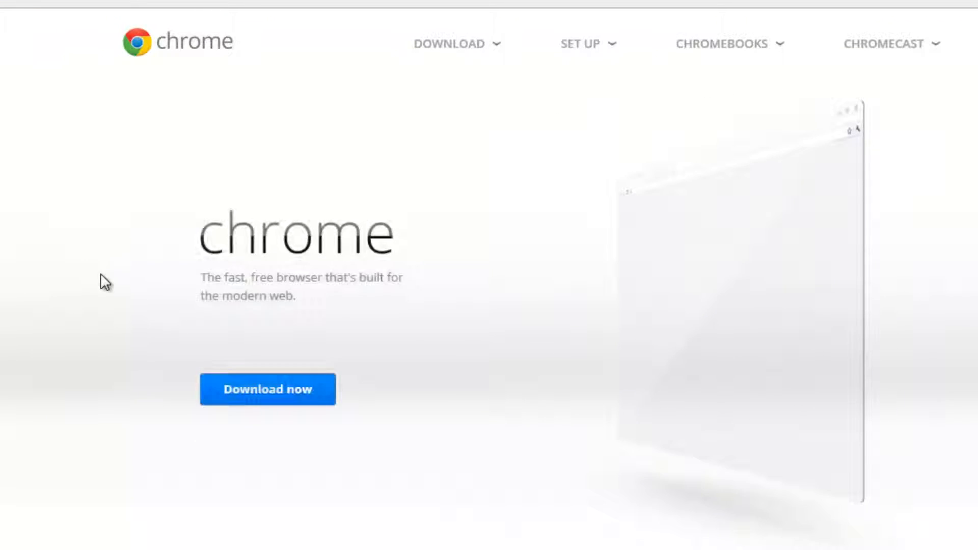
Download Chrome, accept the terms, stop always-ask for this file type, and run the installer.
{"action": "left_click", "coordinate": [267, 389]}
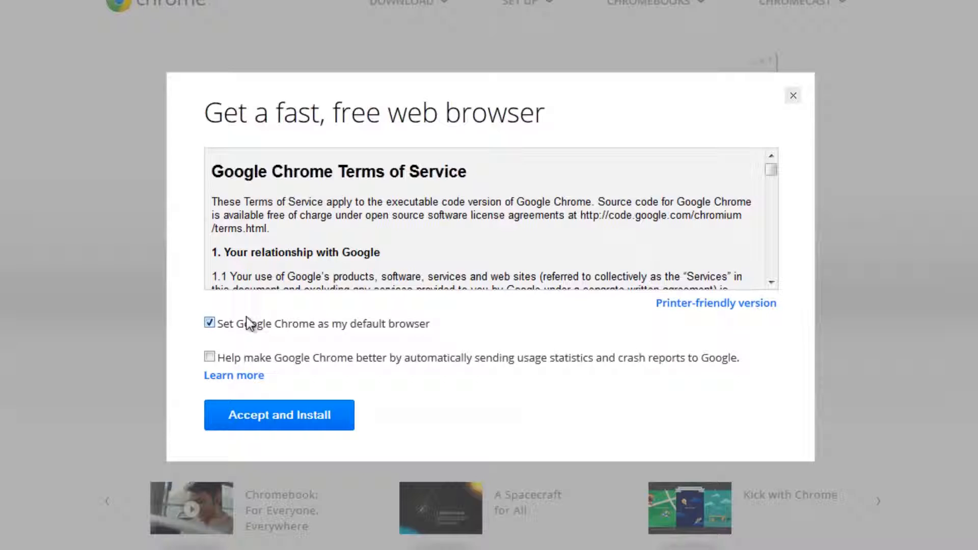
{"action": "left_click", "coordinate": [279, 415]}
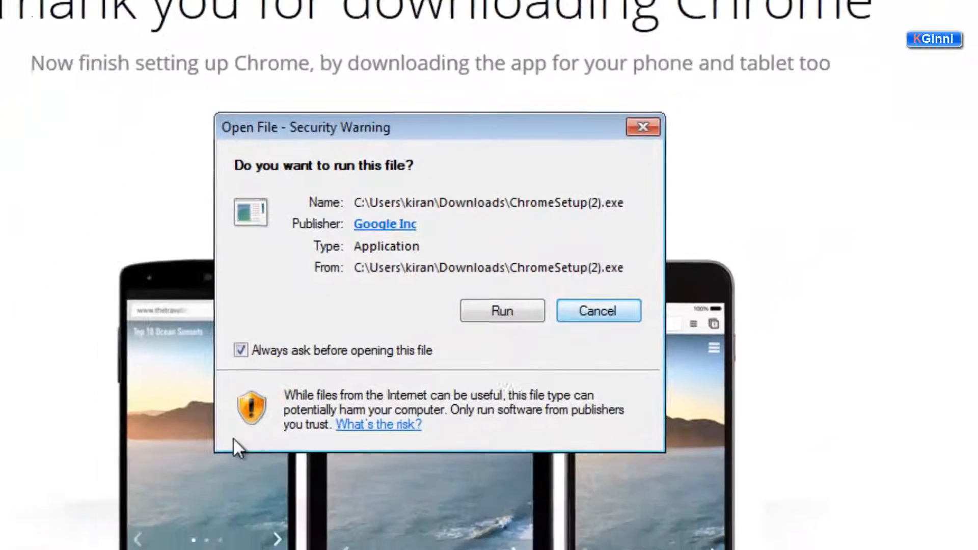
{"action": "left_click", "coordinate": [241, 350]}
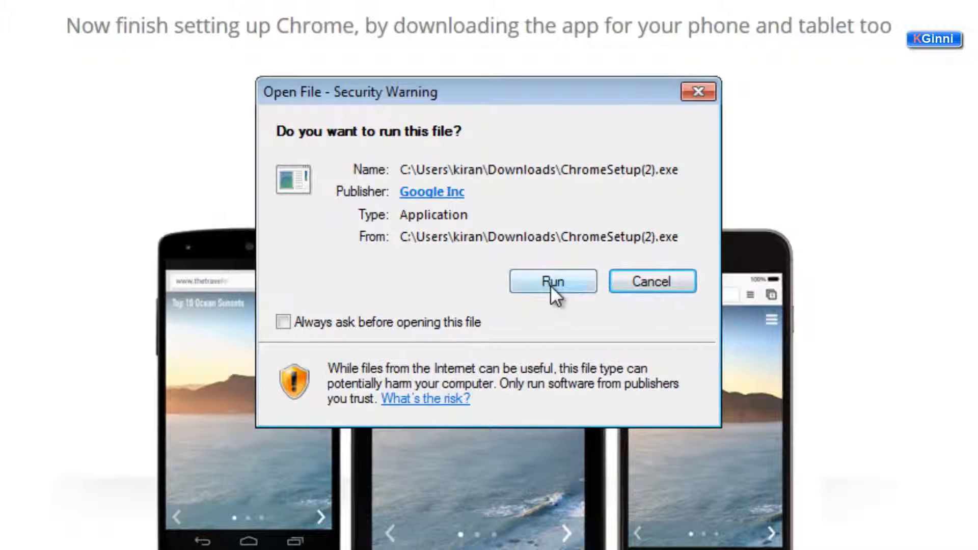
{"action": "left_click", "coordinate": [551, 281]}
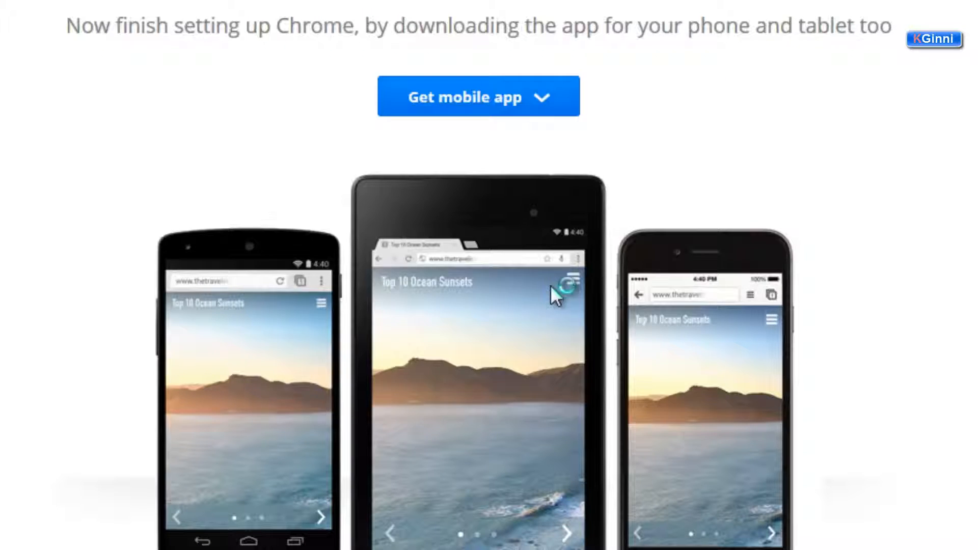
Wait for the Chrome installer to finish and Chrome to open its sign-in page.
{"action": "left_click", "coordinate": [478, 96]}
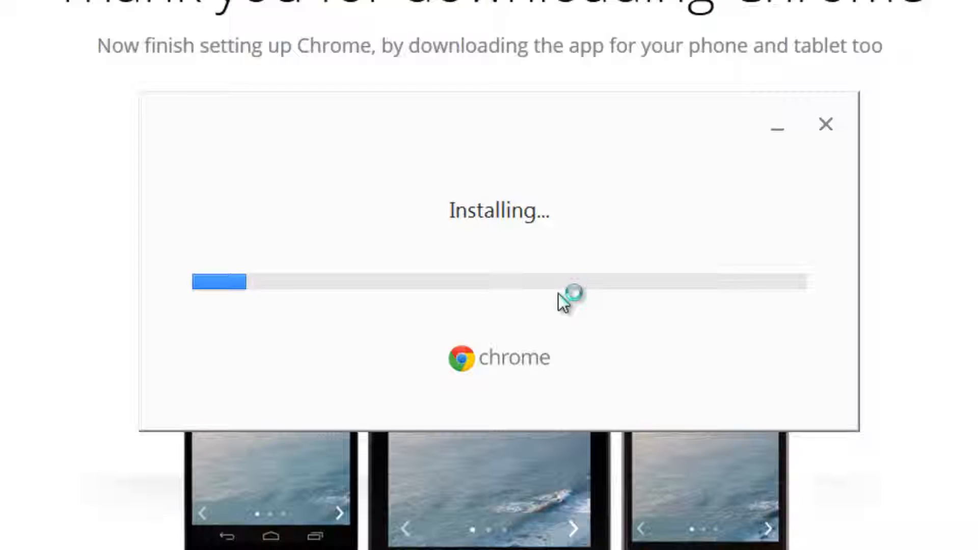
{"action": "scroll", "scroll_direction": "up", "scroll_amount": 3}
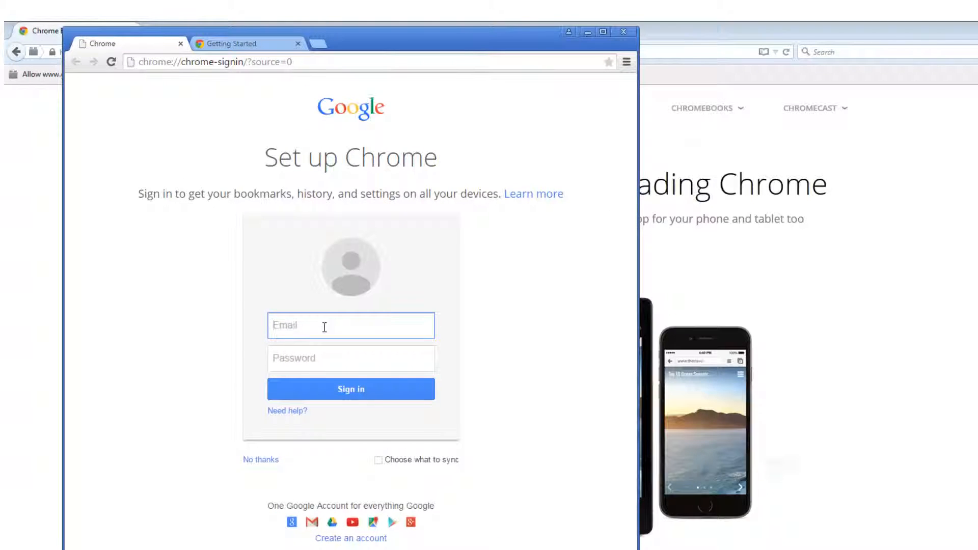
Choose No thanks on Chrome sign-in and maximize the Chrome window.
{"action": "left_click", "coordinate": [350, 389]}
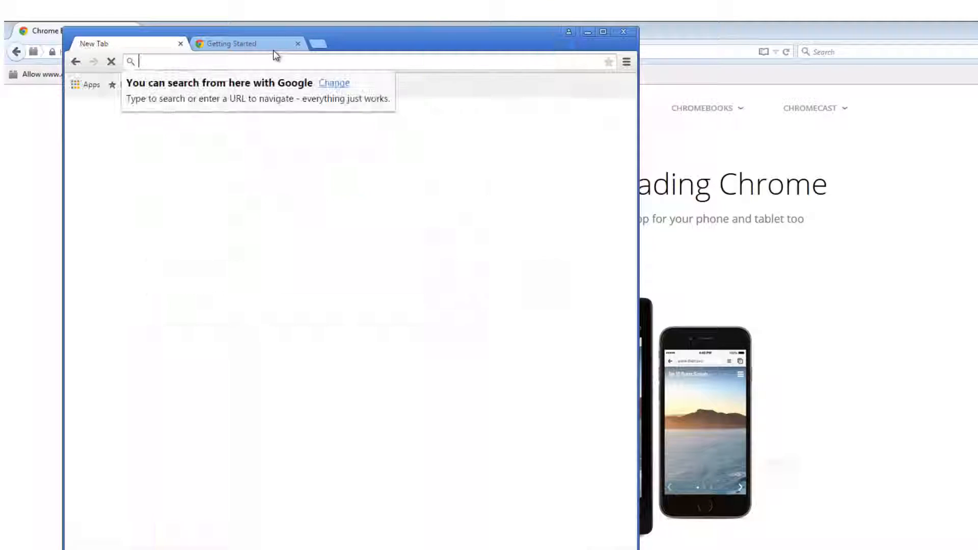
{"action": "left_click", "coordinate": [297, 44]}
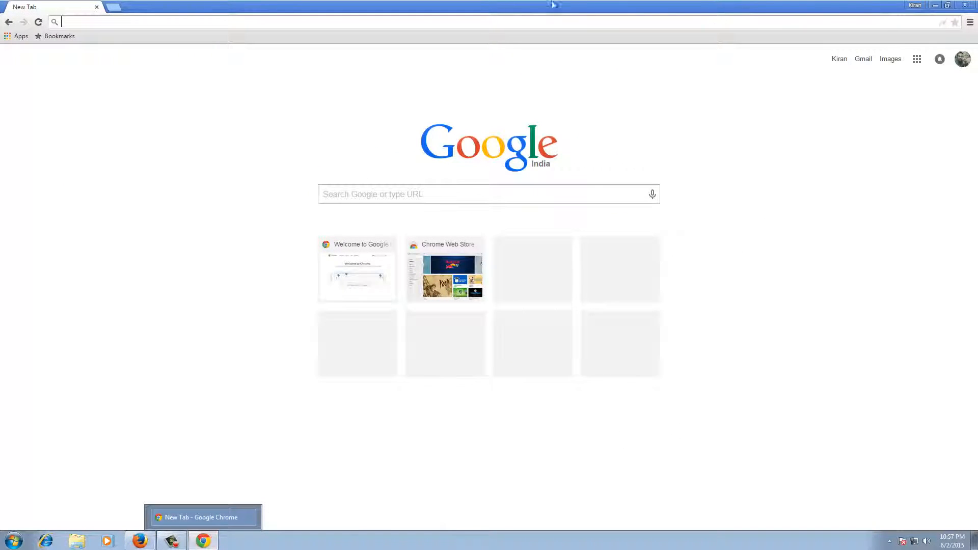
{"action": "mouse_move", "coordinate": [970, 23]}
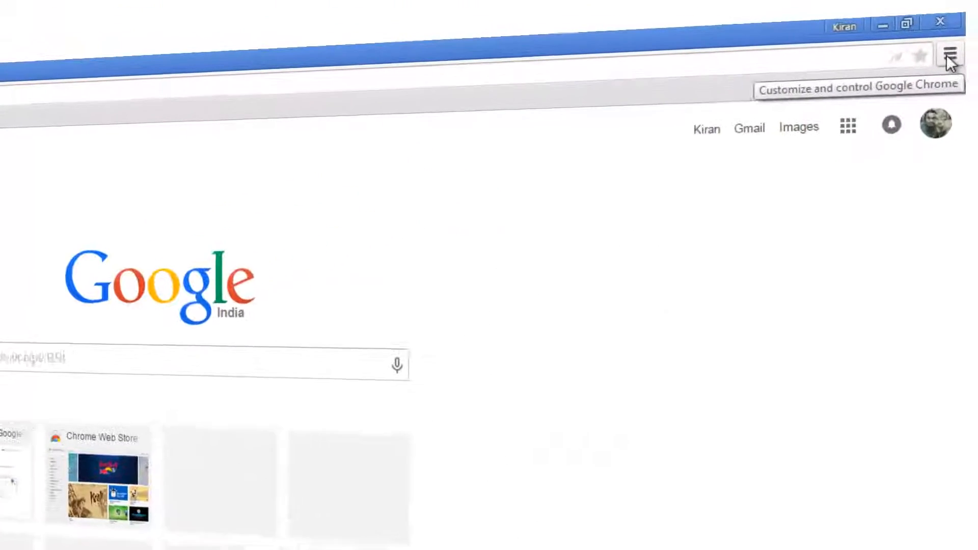
Open About Google Chrome from the three-bar menu to view version 43.0.2357.81 m.
{"action": "left_click", "coordinate": [948, 55]}
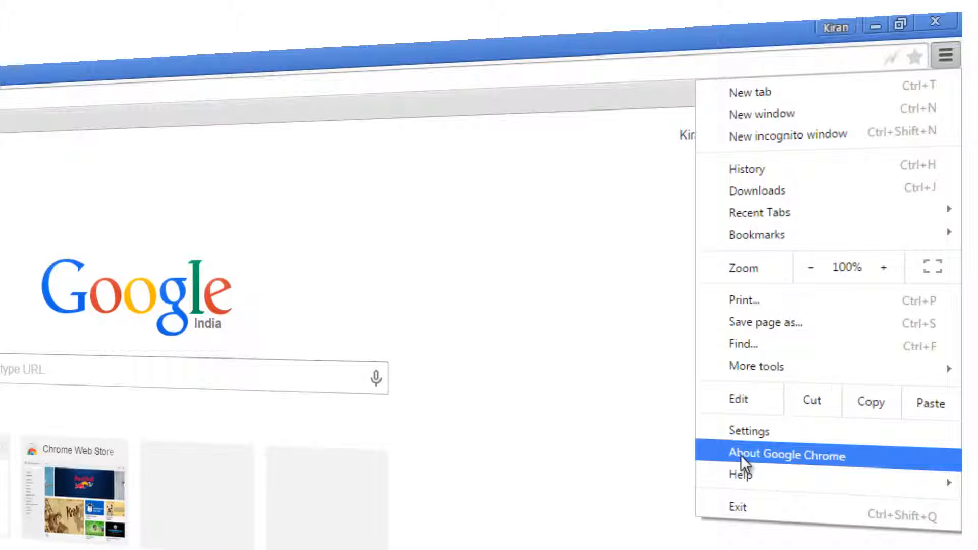
{"action": "left_click", "coordinate": [786, 455]}
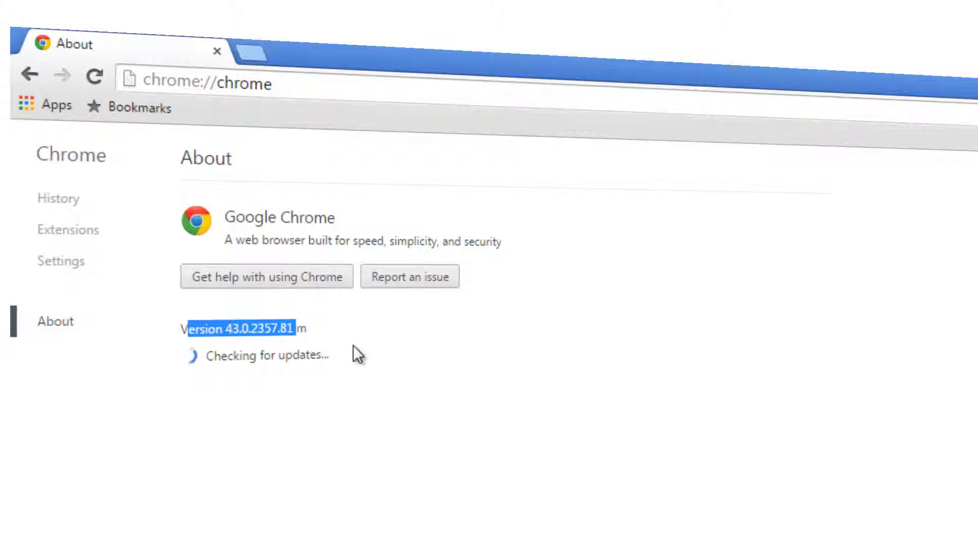
{"action": "mouse_move", "coordinate": [324, 365]}
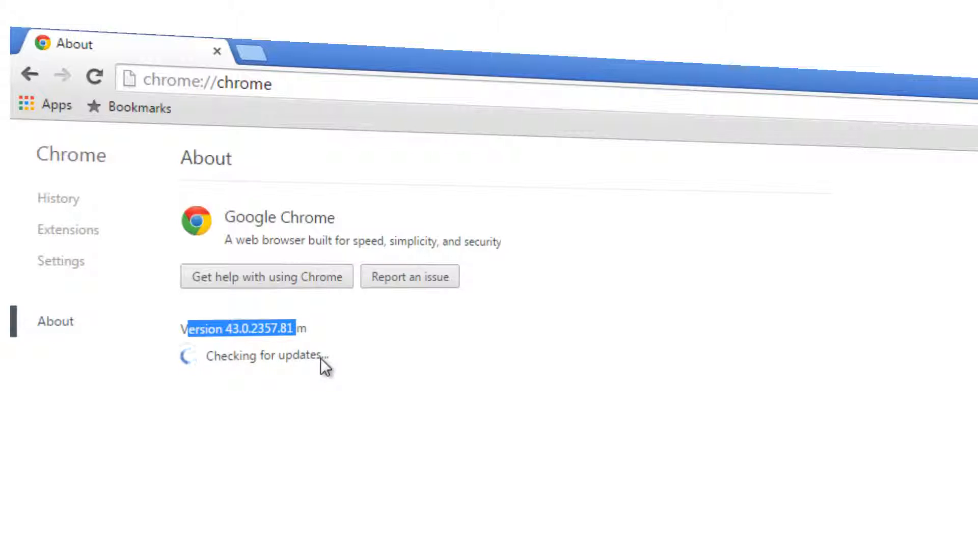